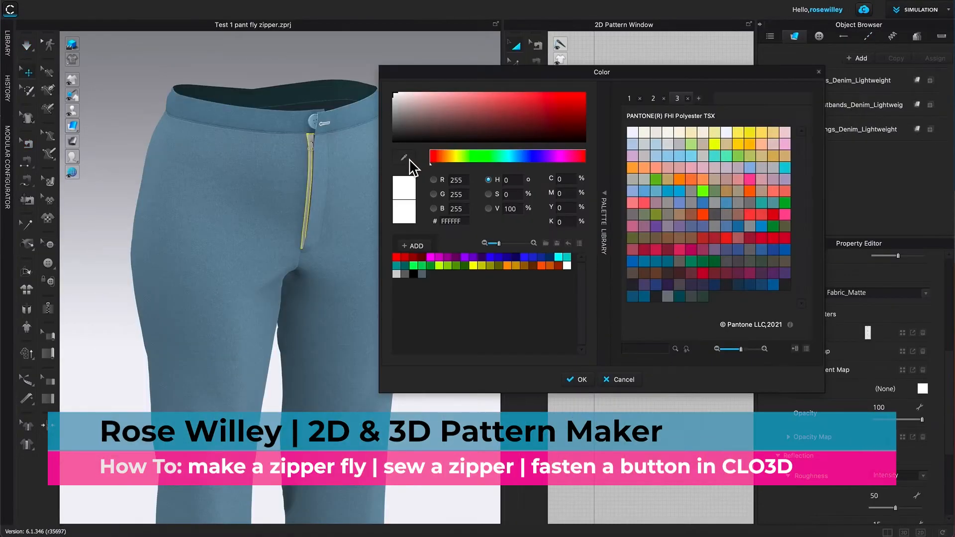
# Step: Confirm the new orange fabric colour in the Color dialog
pyautogui.click(575, 379)
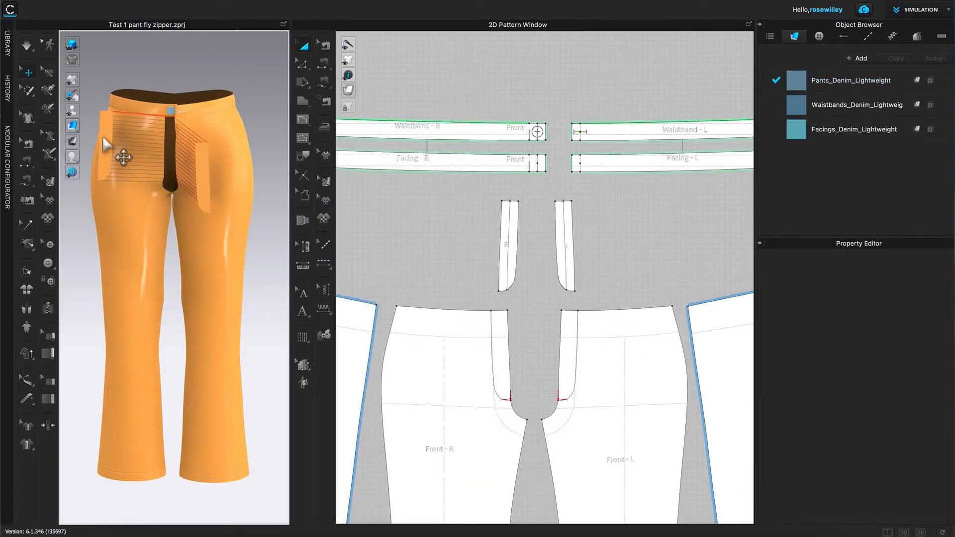
# Step: Select the fly pattern piece to edit its fold settings
pyautogui.click(565, 244)
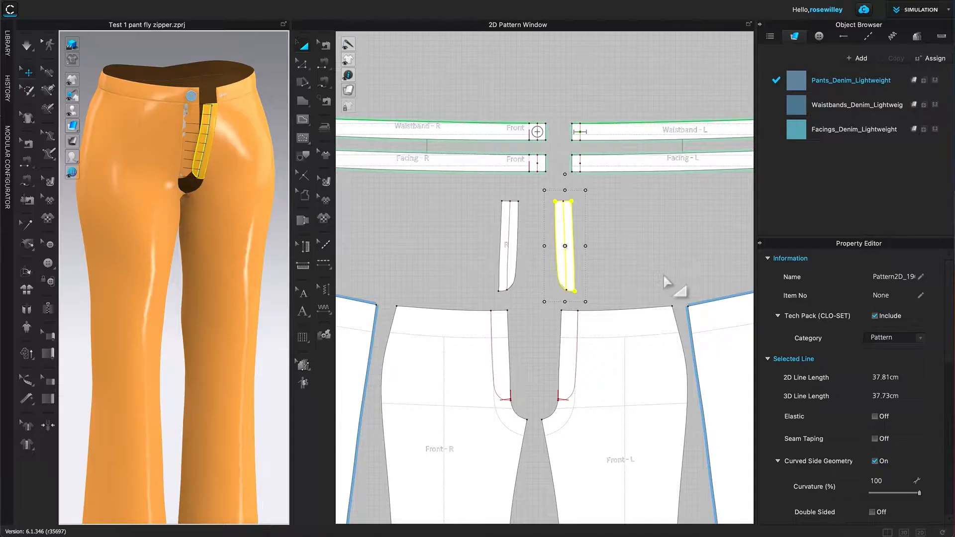
pyautogui.moveTo(235, 166)
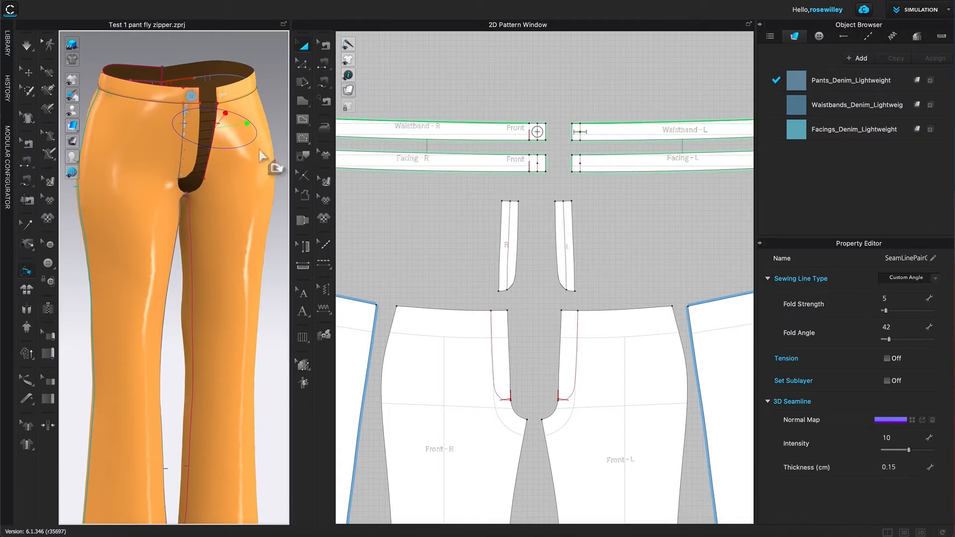
pyautogui.moveTo(30, 83)
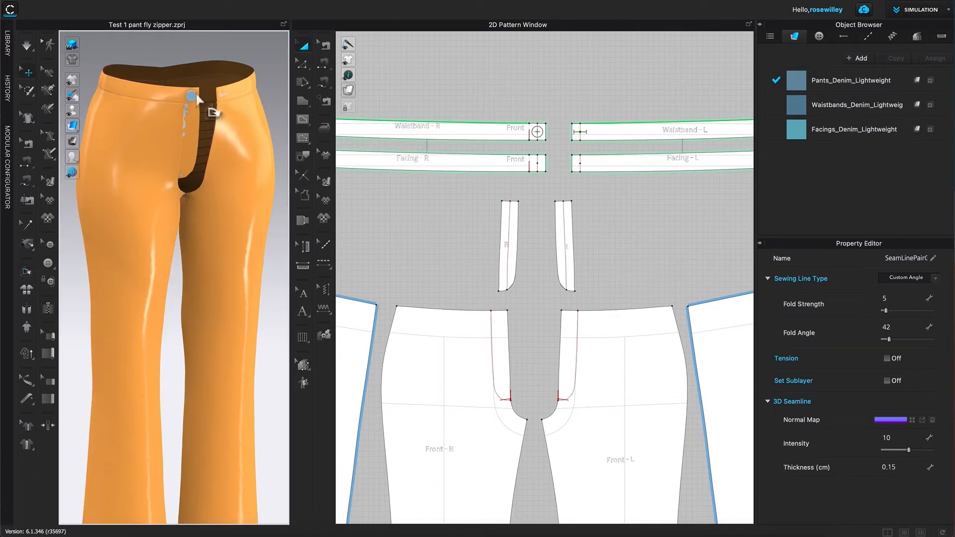
pyautogui.moveTo(262, 310)
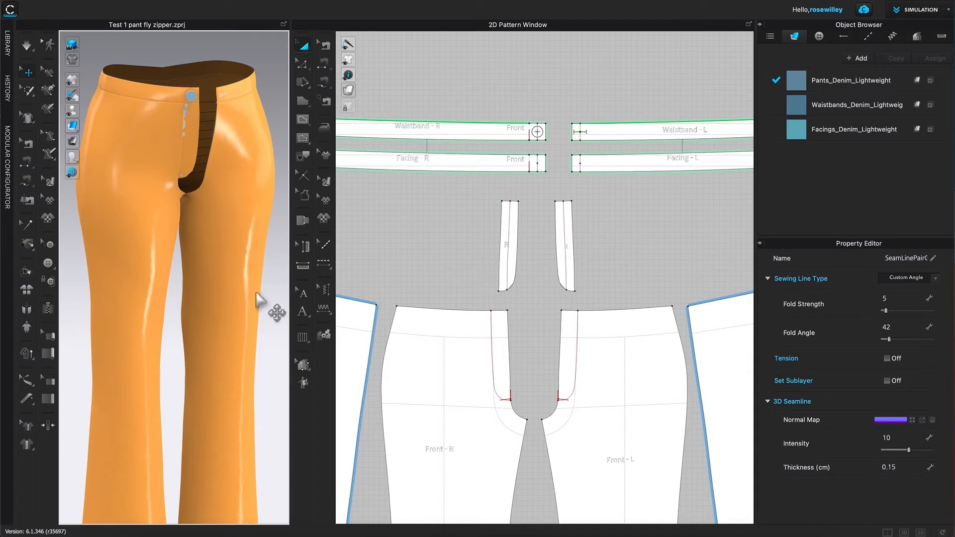
pyautogui.click(563, 243)
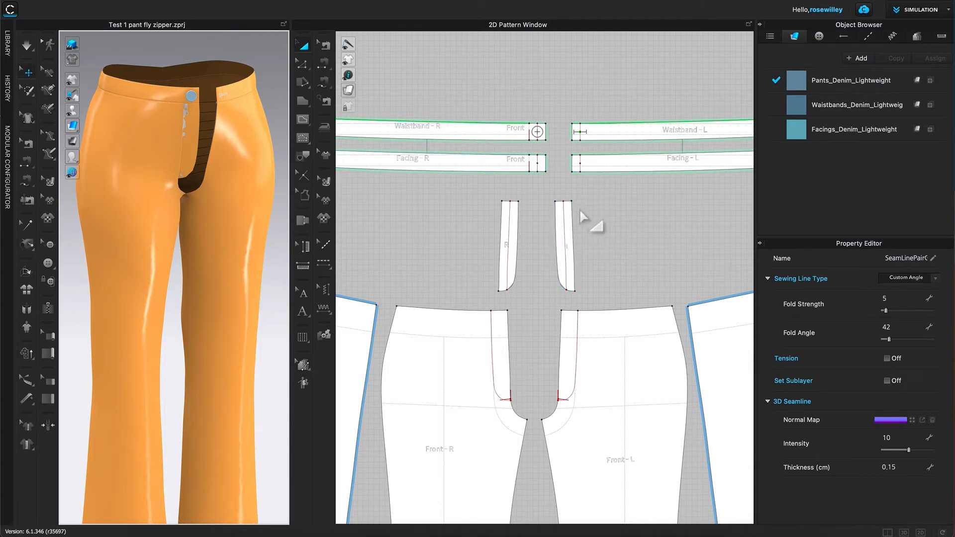
pyautogui.click(563, 244)
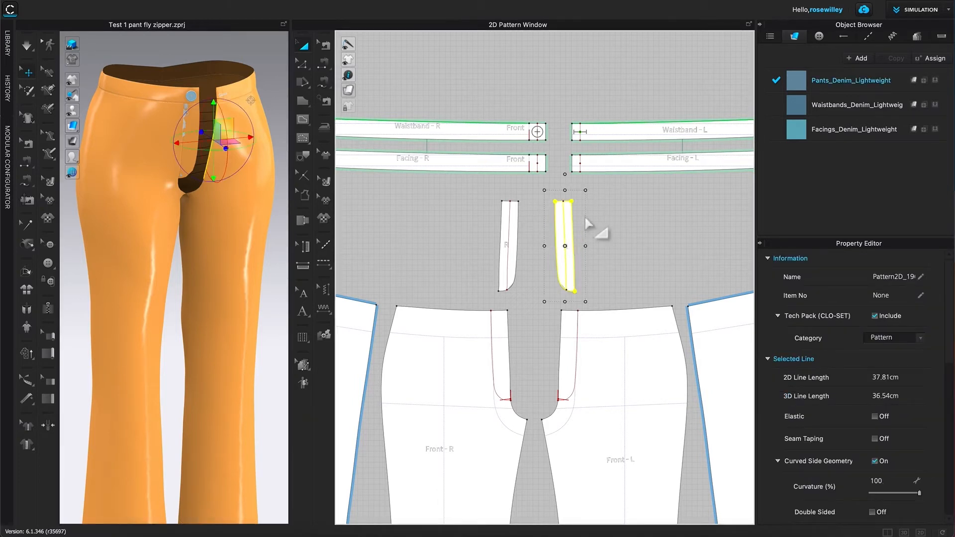
pyautogui.moveTo(579, 268)
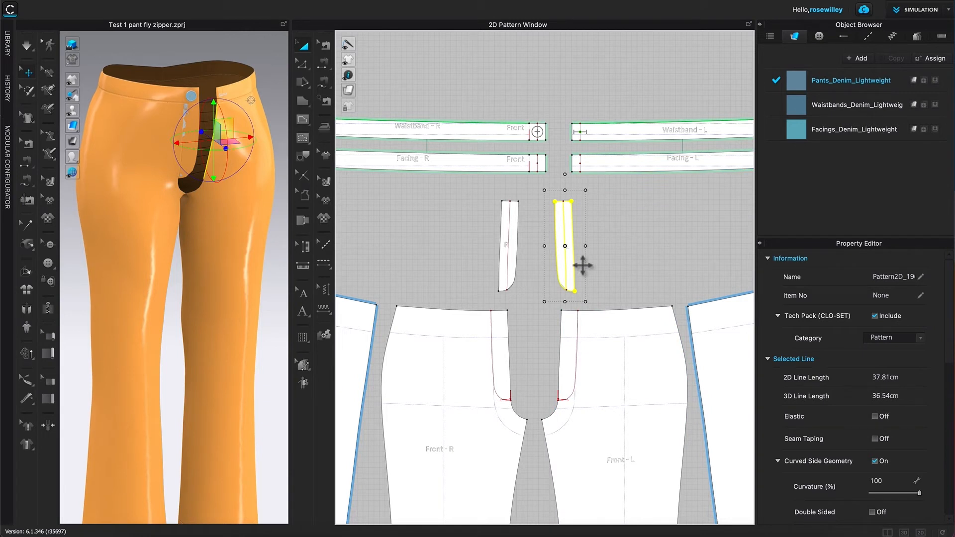
pyautogui.moveTo(612, 219)
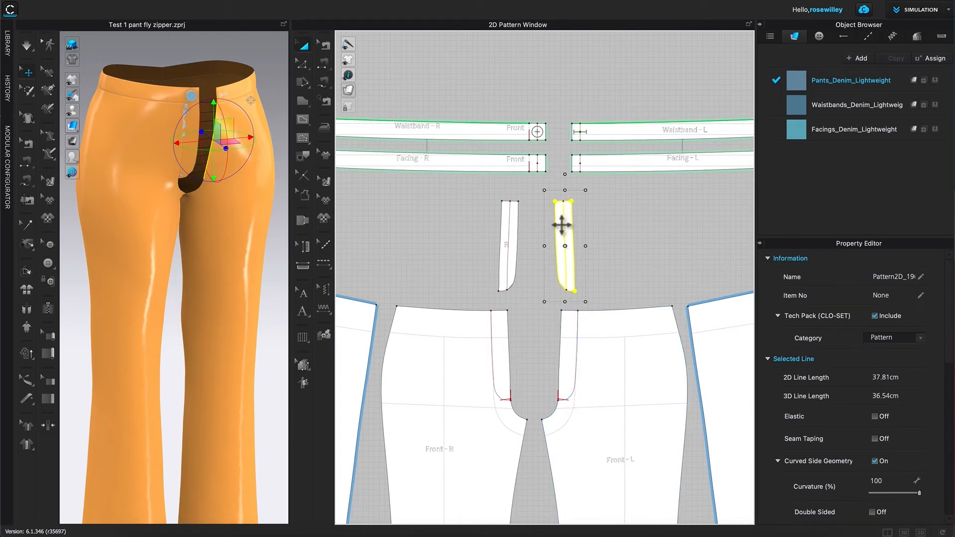
pyautogui.moveTo(591, 338)
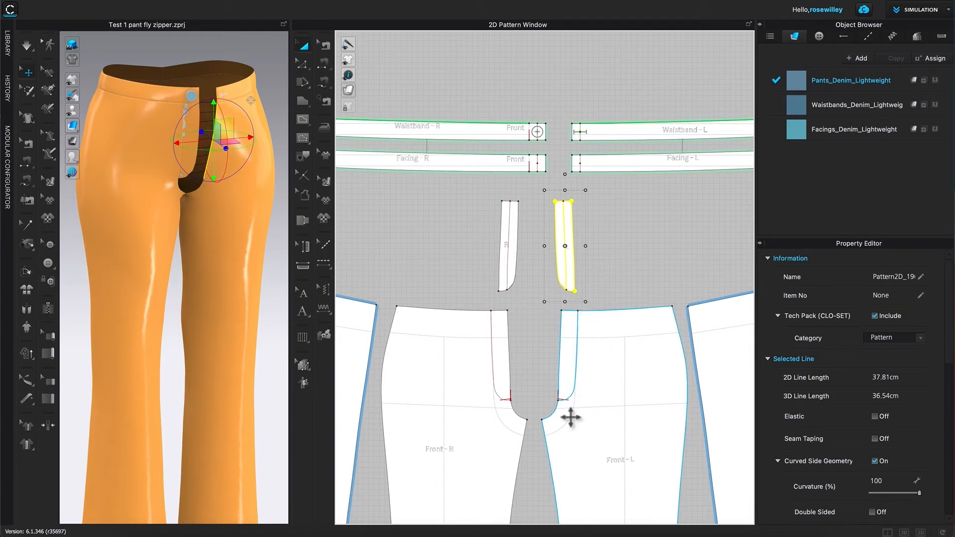
pyautogui.moveTo(587, 405)
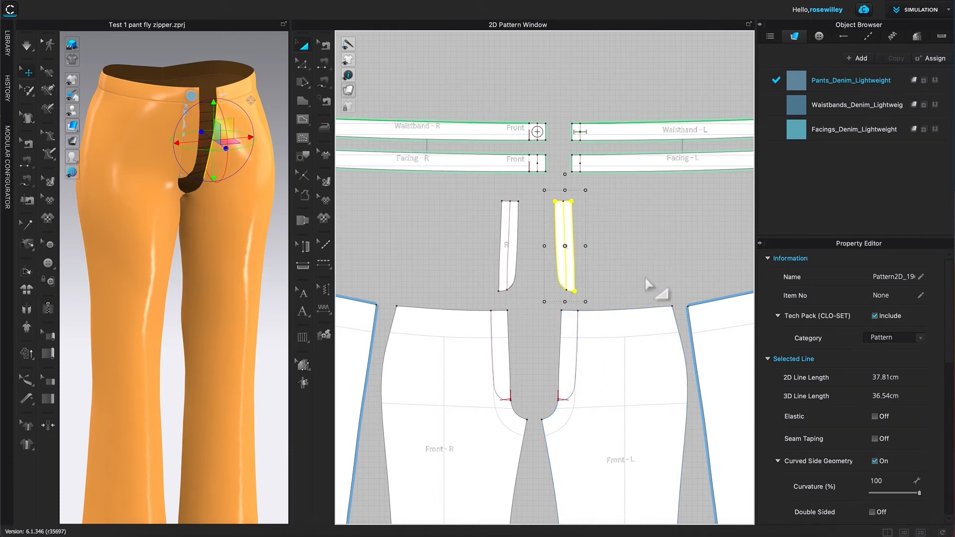
pyautogui.moveTo(673, 290)
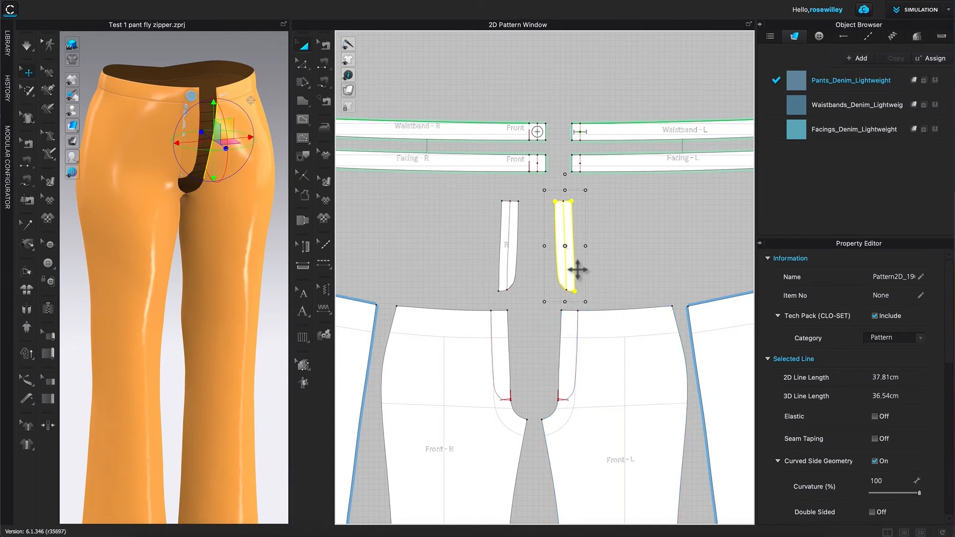
pyautogui.moveTo(572, 229)
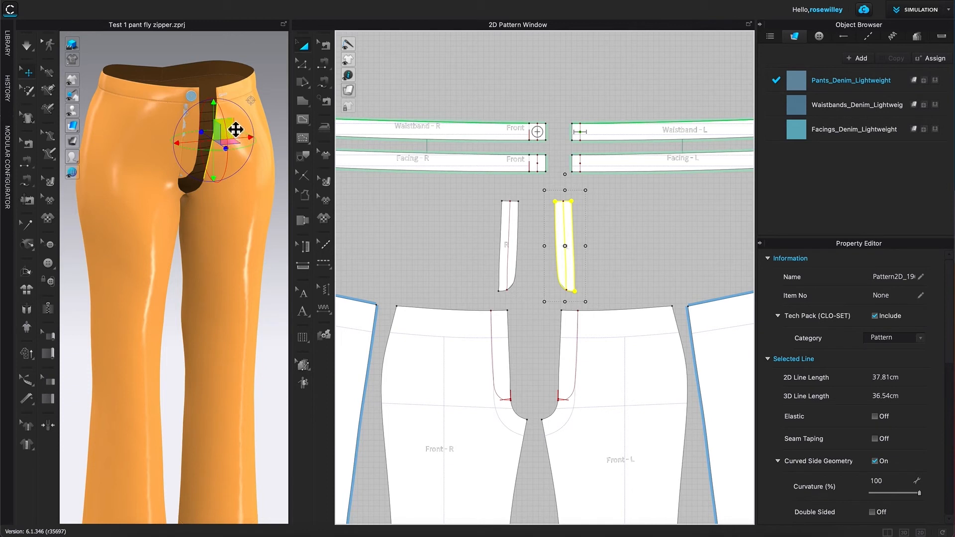
# Step: Flip the fly piece's normal via its context menu so it faces the other way
pyautogui.rightClick(237, 129)
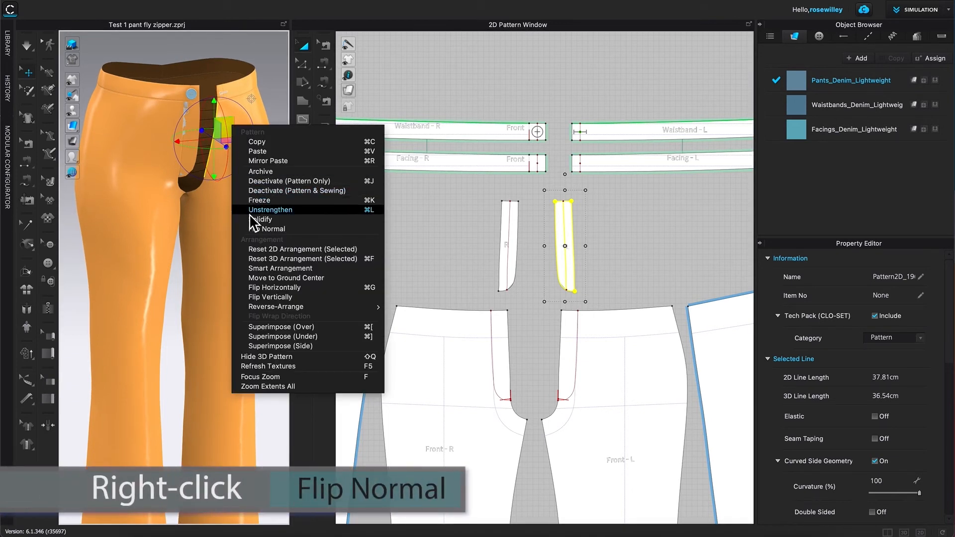
pyautogui.moveTo(299, 240)
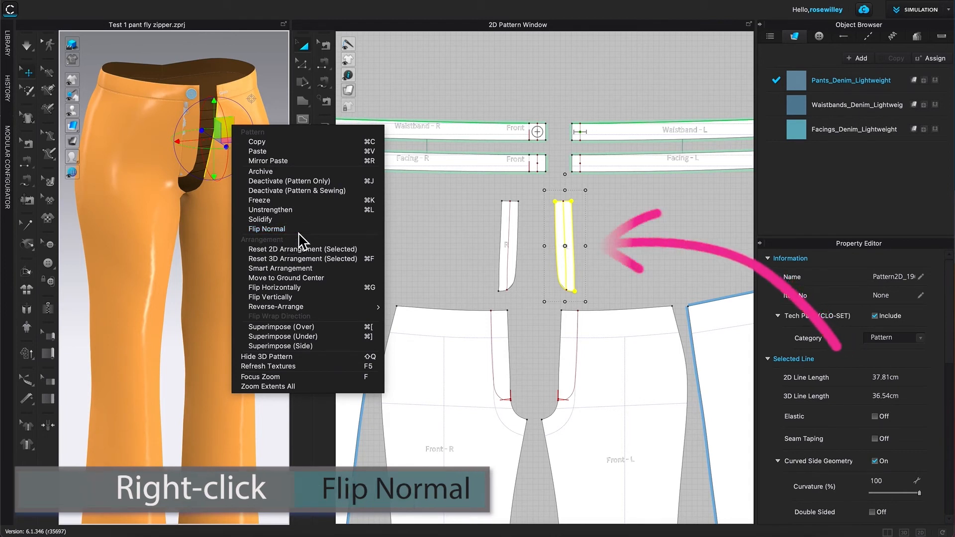
pyautogui.click(267, 229)
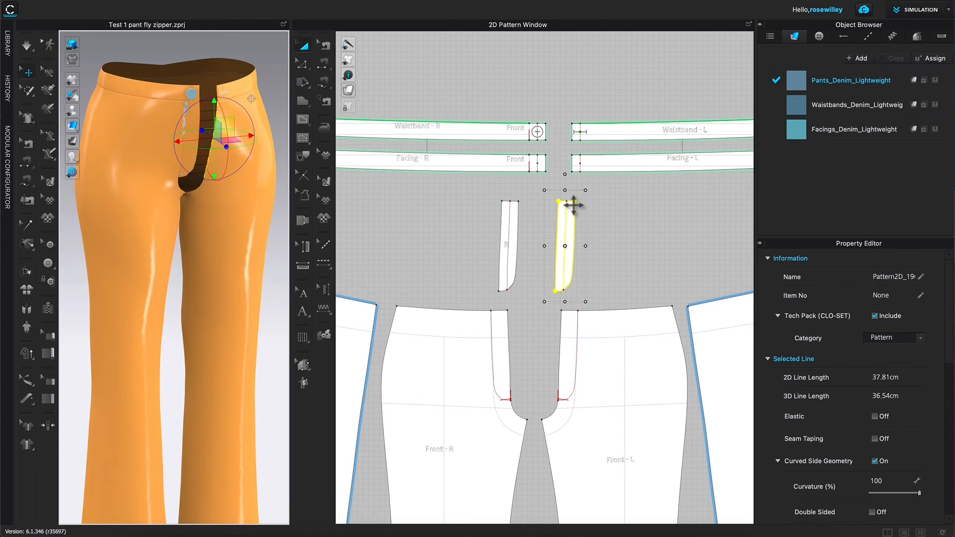
pyautogui.moveTo(576, 291)
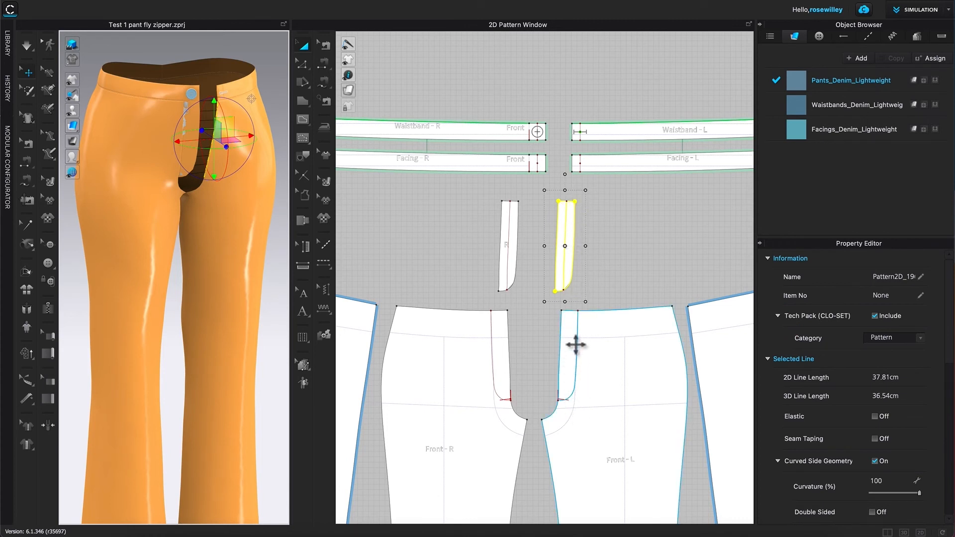
pyautogui.moveTo(576, 375)
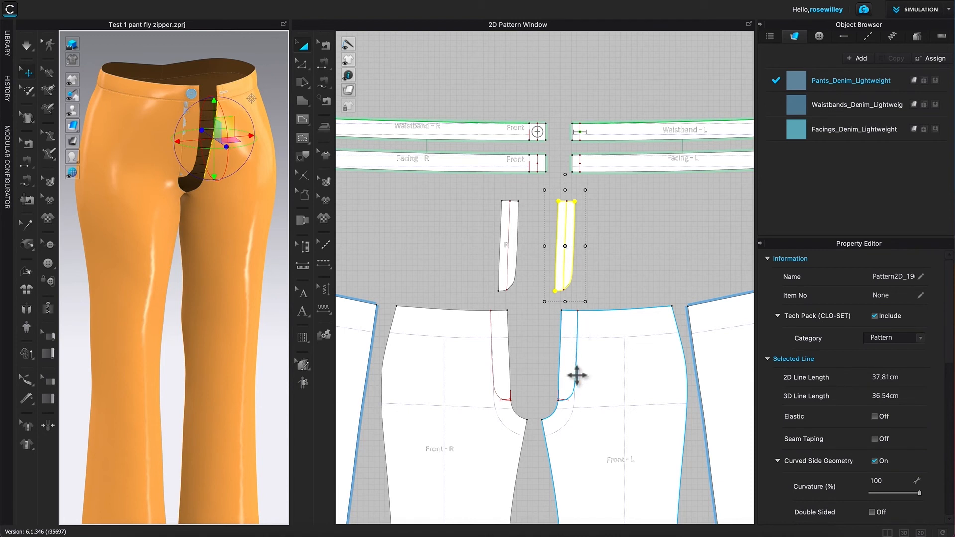
pyautogui.moveTo(576, 393)
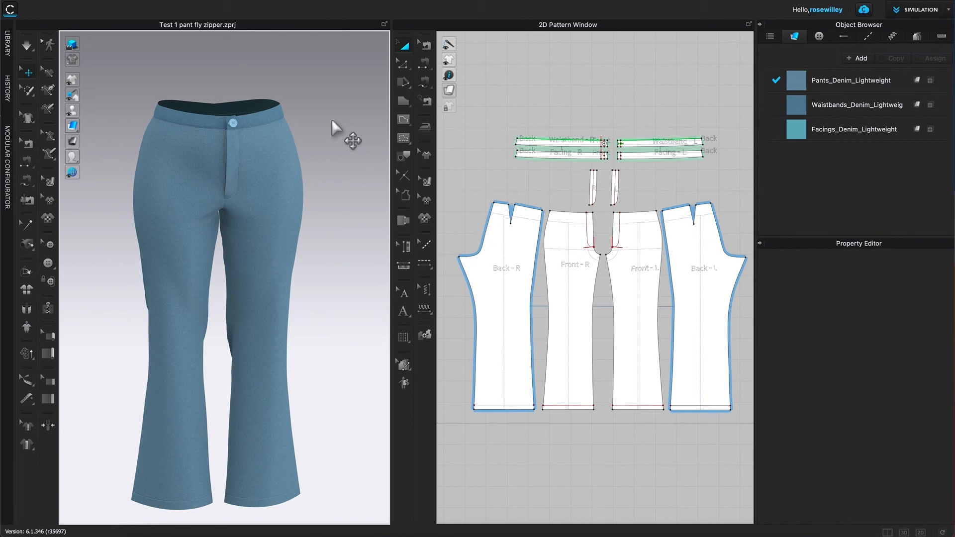
pyautogui.moveTo(286, 214)
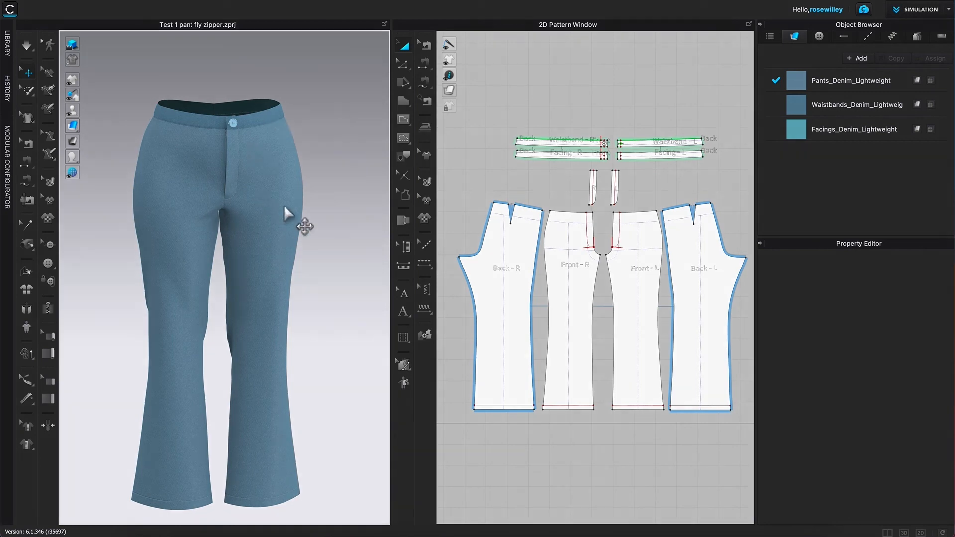